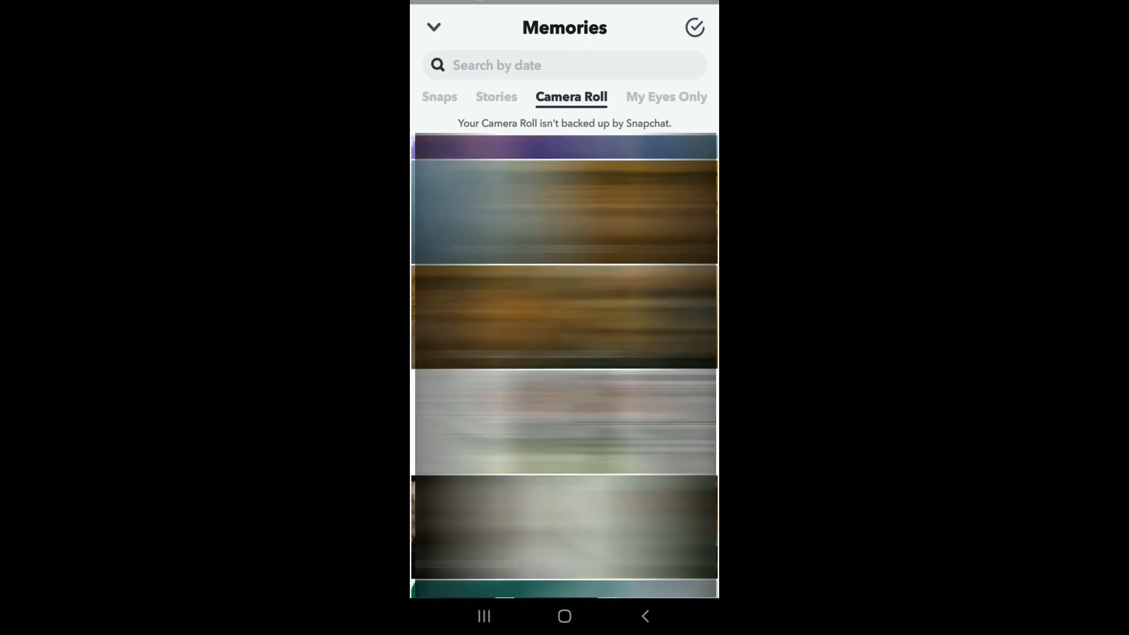
View a Camera Roll photo from Memories, then exit Snapchat to the Android home screen.
left_click(565, 201)
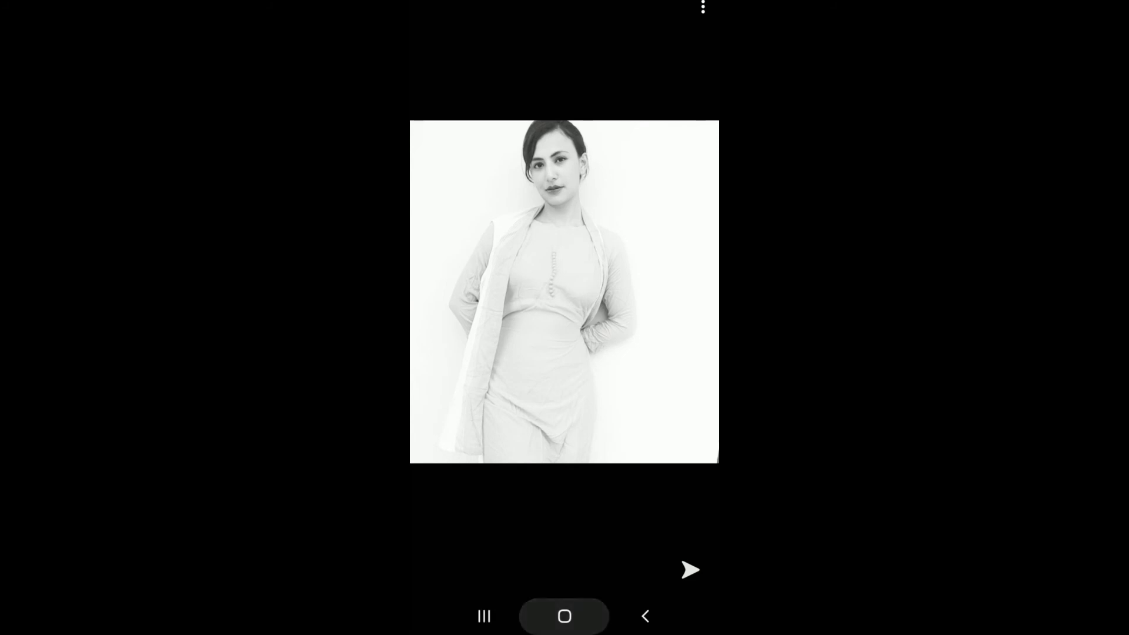
left_click(563, 615)
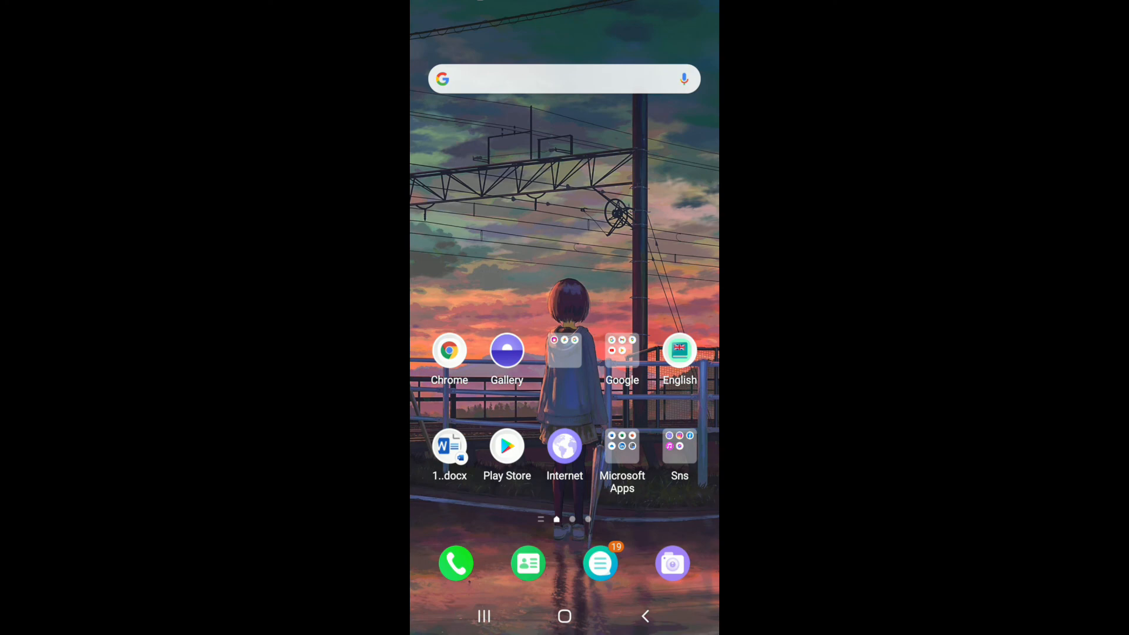